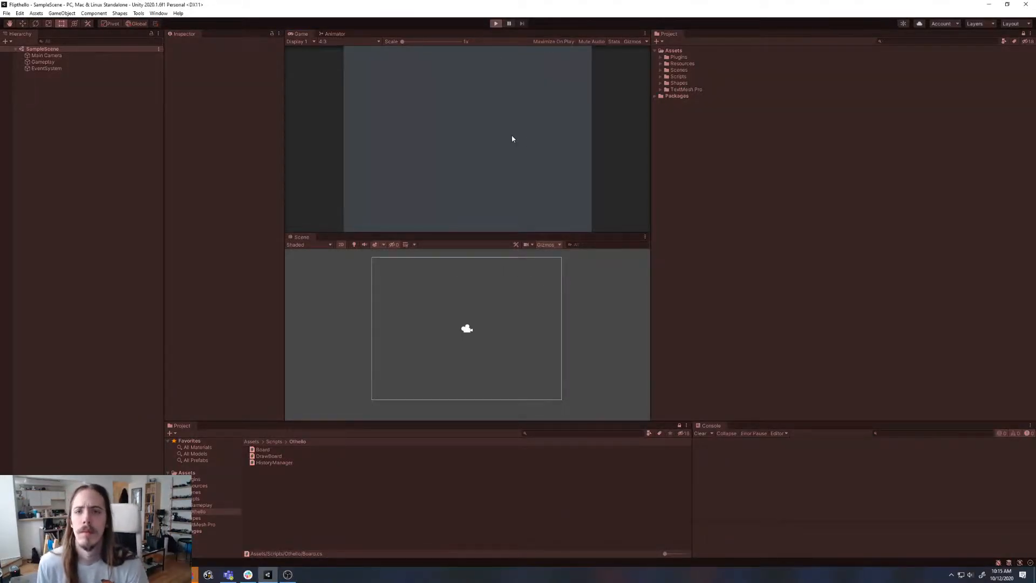
Bring up Rider showing the Othello Board and UndoManager scripts.
{"action": "left_click", "coordinate": [496, 8]}
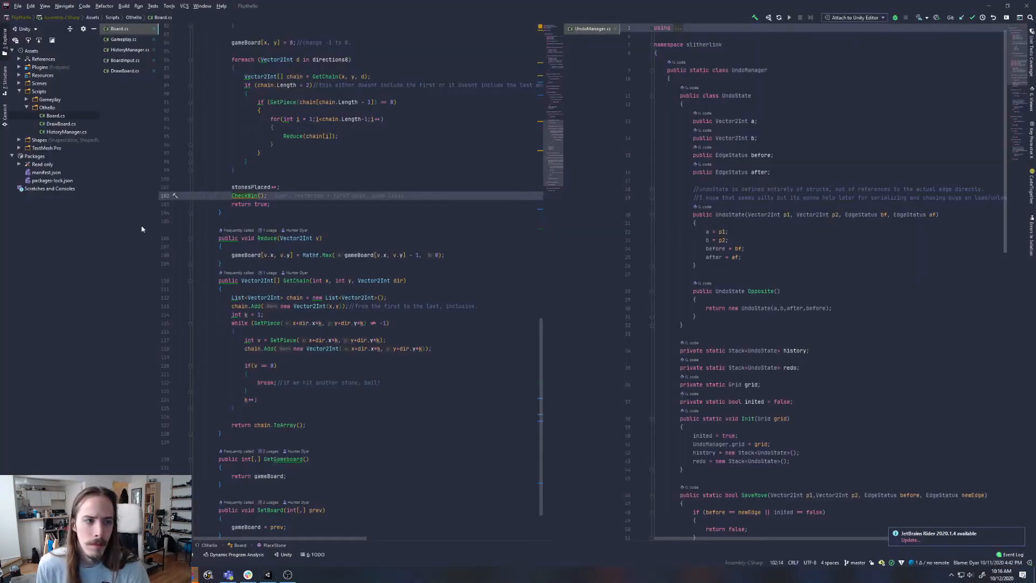
Add a BoardParser class to the Othello folder that splits textAsset.text into lines.
{"action": "right_click", "coordinate": [46, 107]}
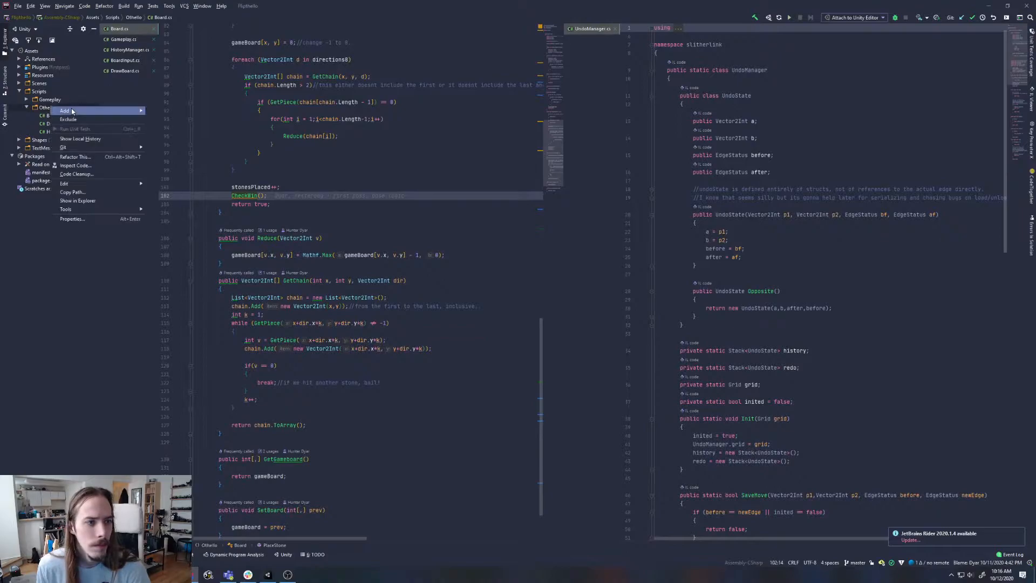
{"action": "left_click", "coordinate": [61, 110]}
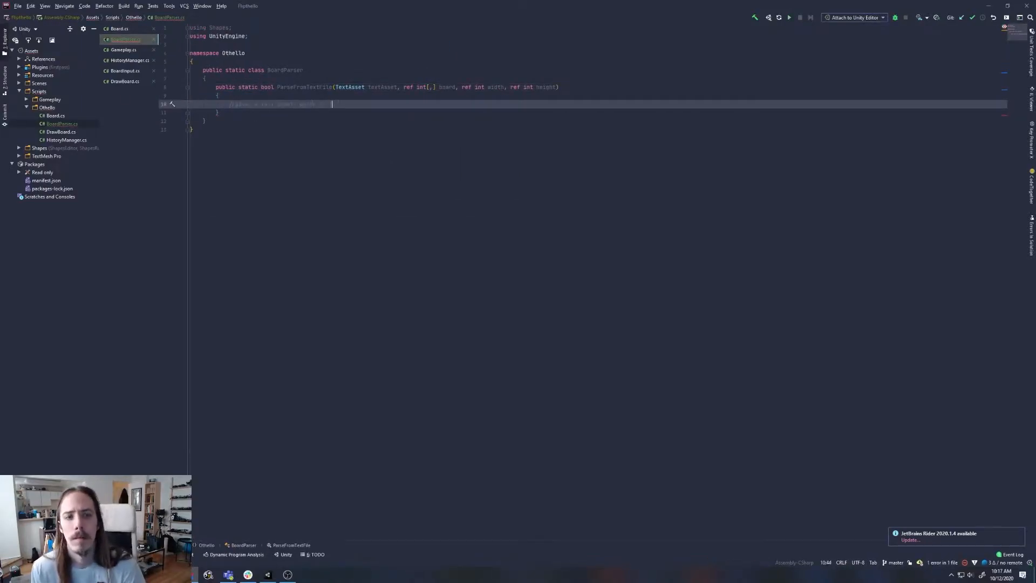
{"action": "type", "text": "string[] lines = textAsset.text.Split('\\n'); //split at newline"}
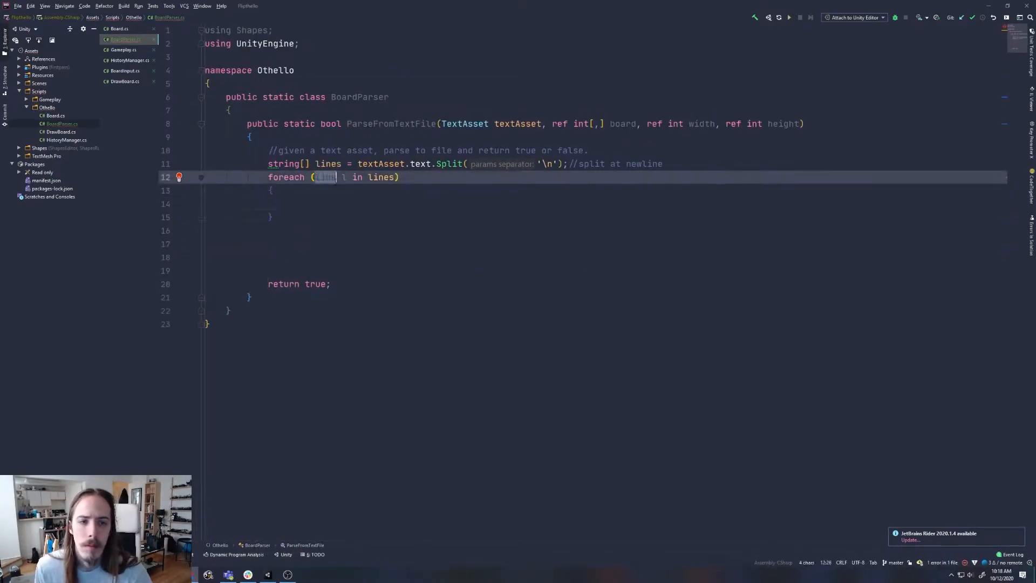
{"action": "type", "text": "foreach (char c in l)"}
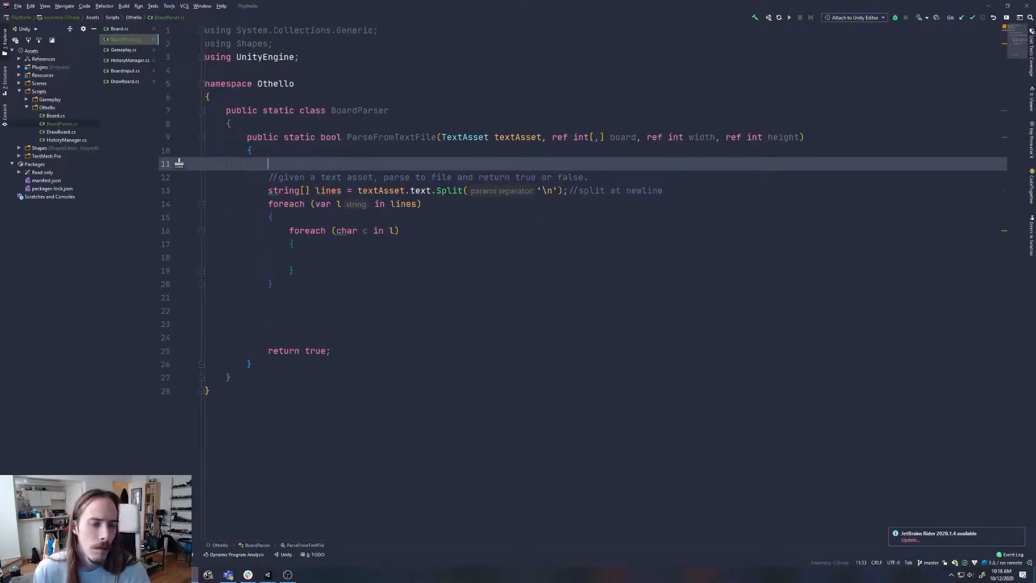
{"action": "type", "text": "int[,] newBoard;"}
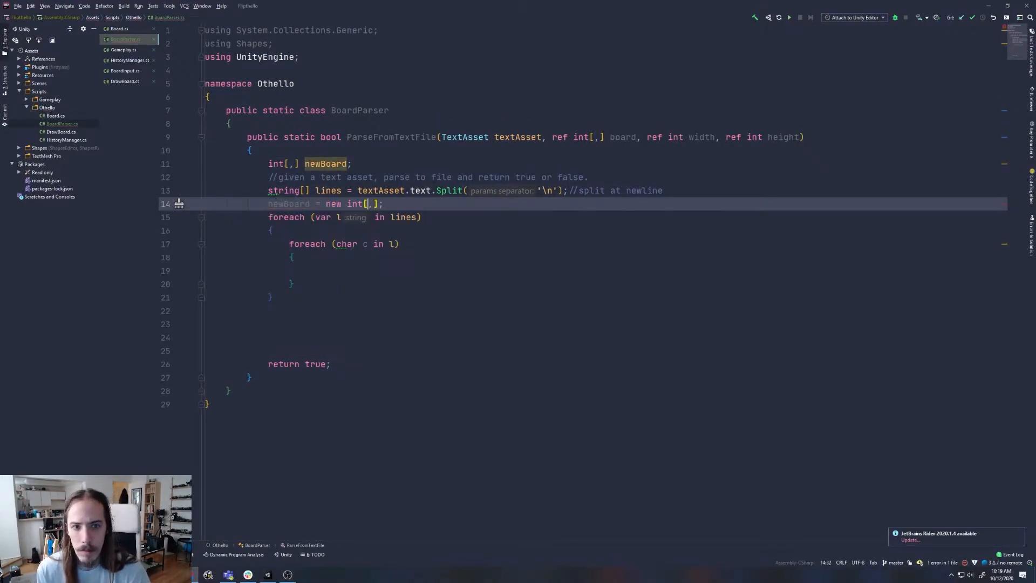
{"action": "type", "text": "if(lines.l"}
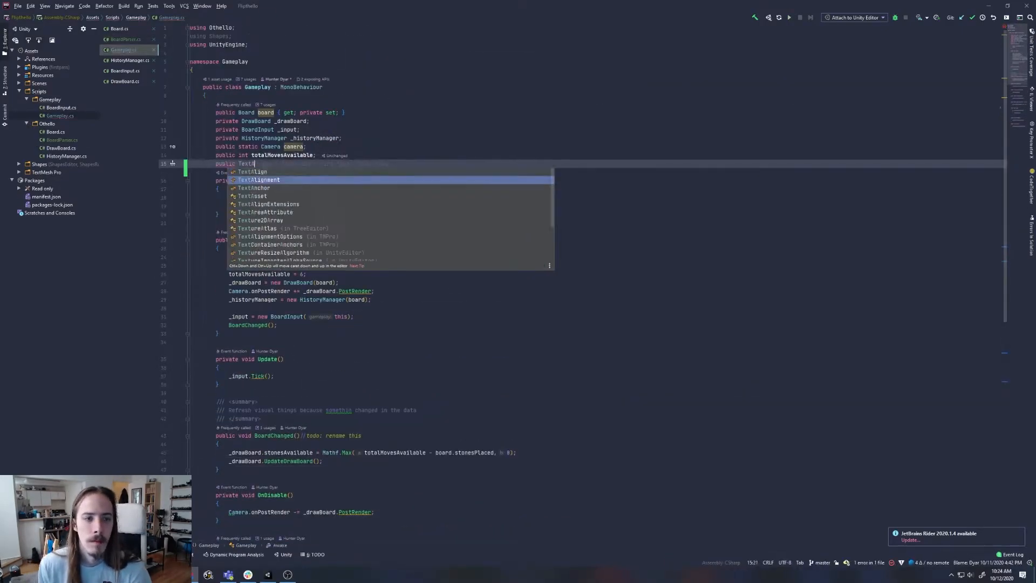
Add a BoardParser constructor, width/height properties and valid flag, plus Board.InitFromParser.
{"action": "left_click", "coordinate": [126, 40]}
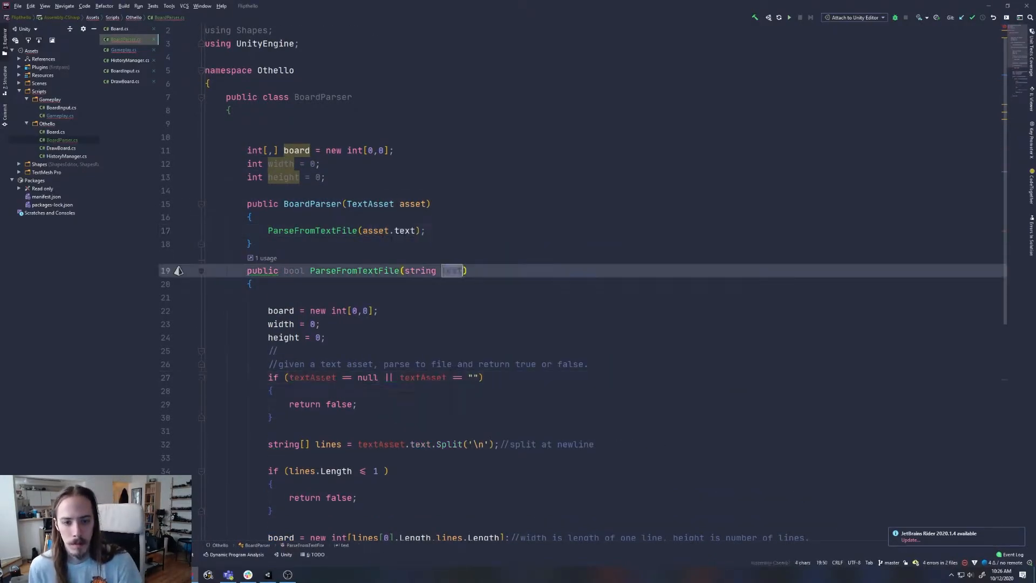
{"action": "left_click", "coordinate": [124, 27]}
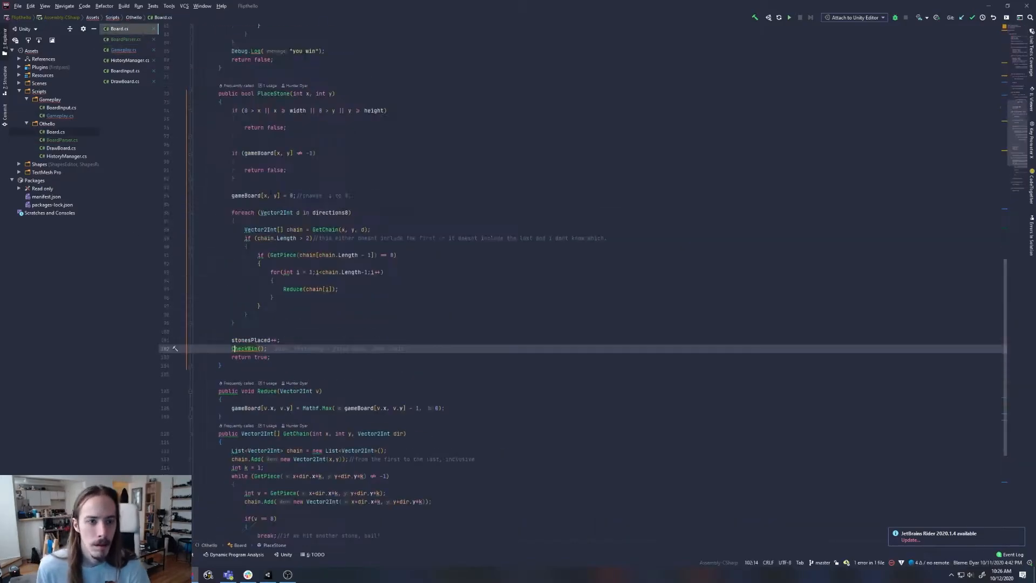
{"action": "left_click", "coordinate": [123, 39]}
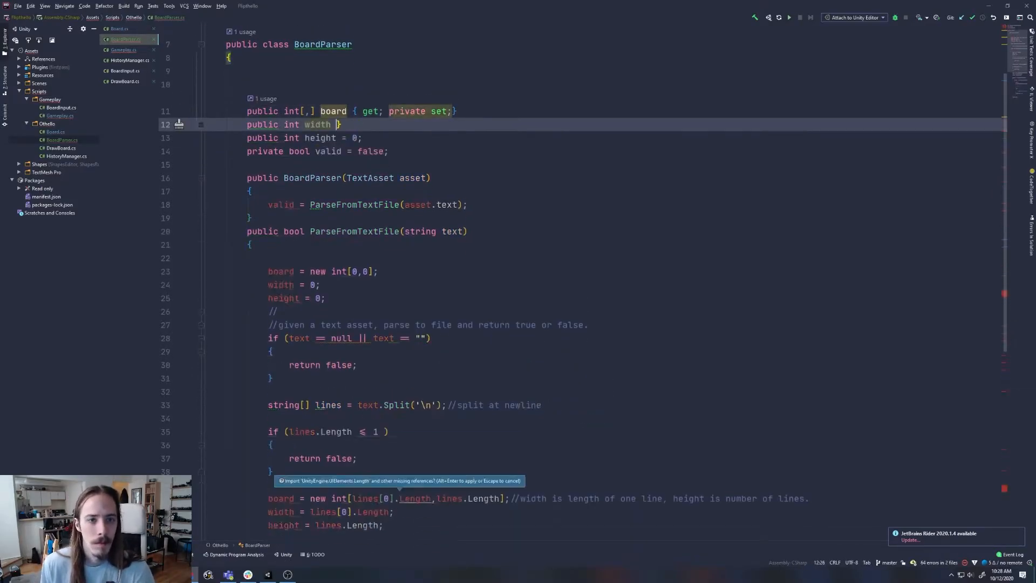
{"action": "left_click", "coordinate": [125, 50]}
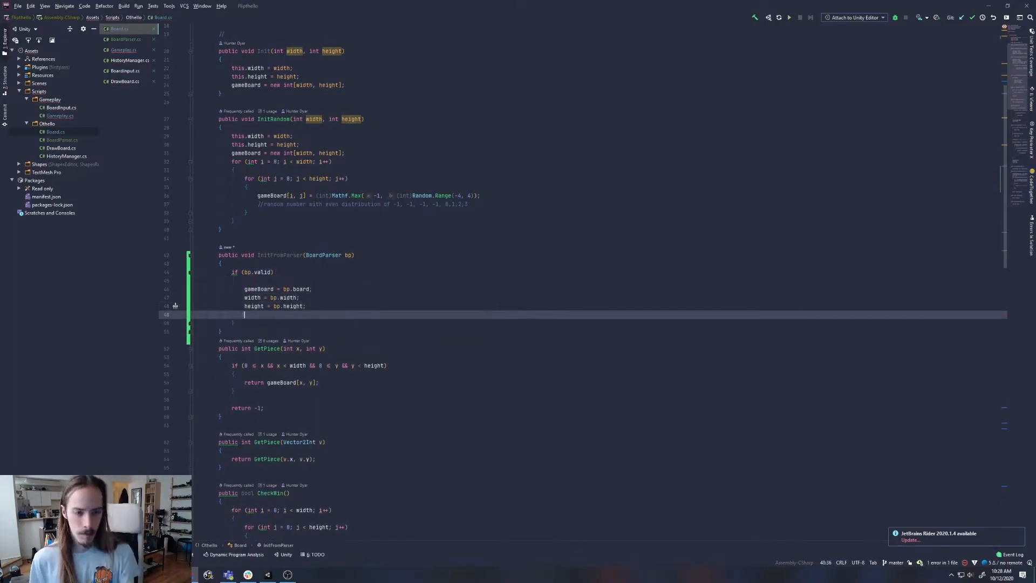
{"action": "left_click", "coordinate": [124, 50]}
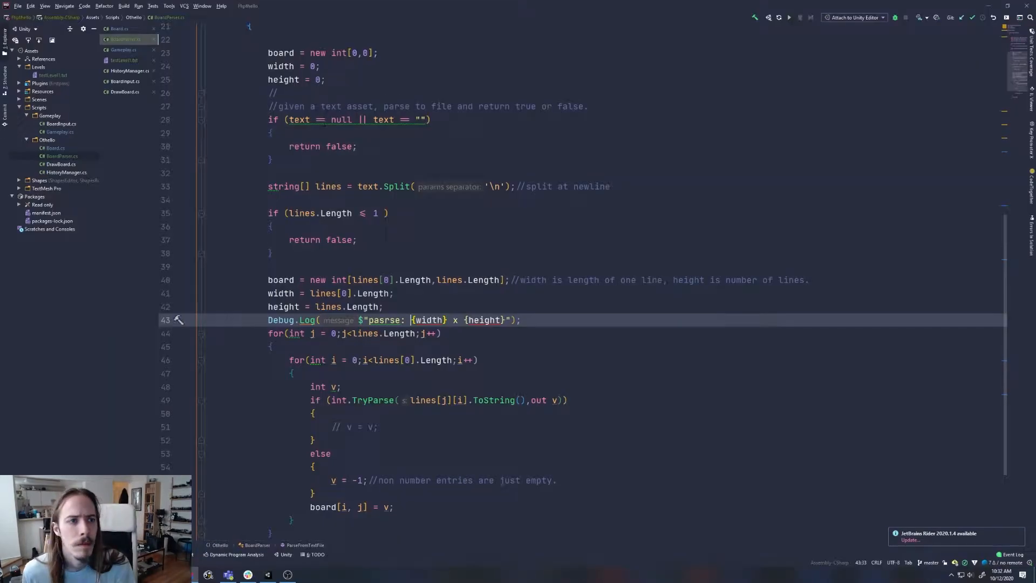
Review testLevel1.txt, then run Unity to see a 4x5 parse and index-out-of-range error.
{"action": "left_click", "coordinate": [125, 60]}
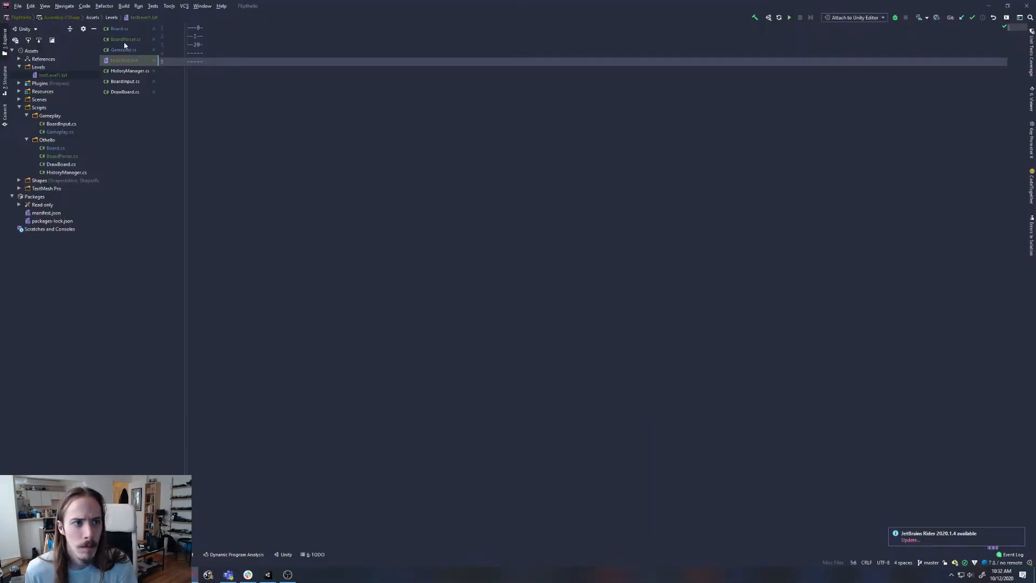
{"action": "left_click", "coordinate": [126, 39]}
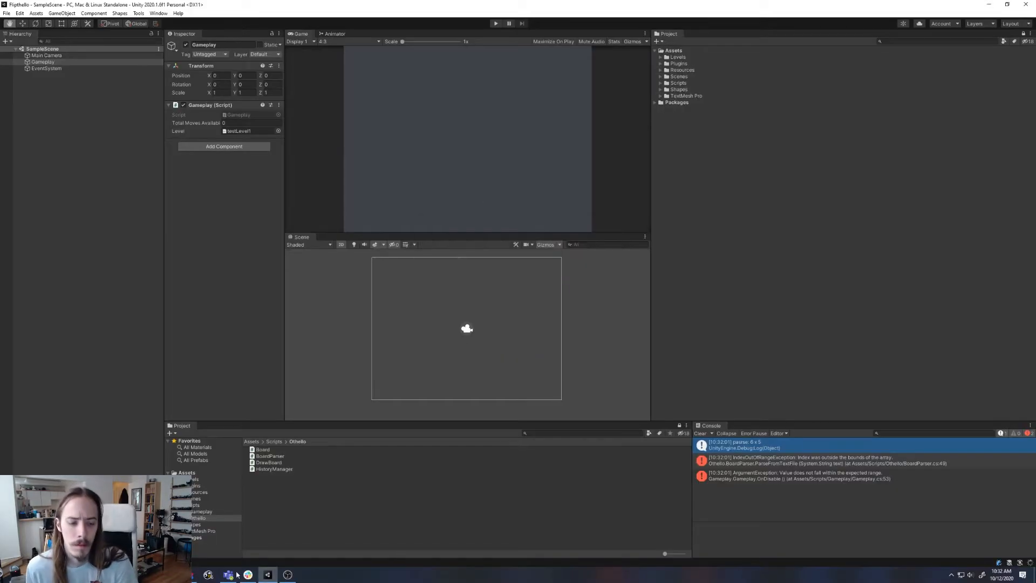
Debug the for loop and inspect the five split level lines in Variables.
{"action": "left_click", "coordinate": [228, 574]}
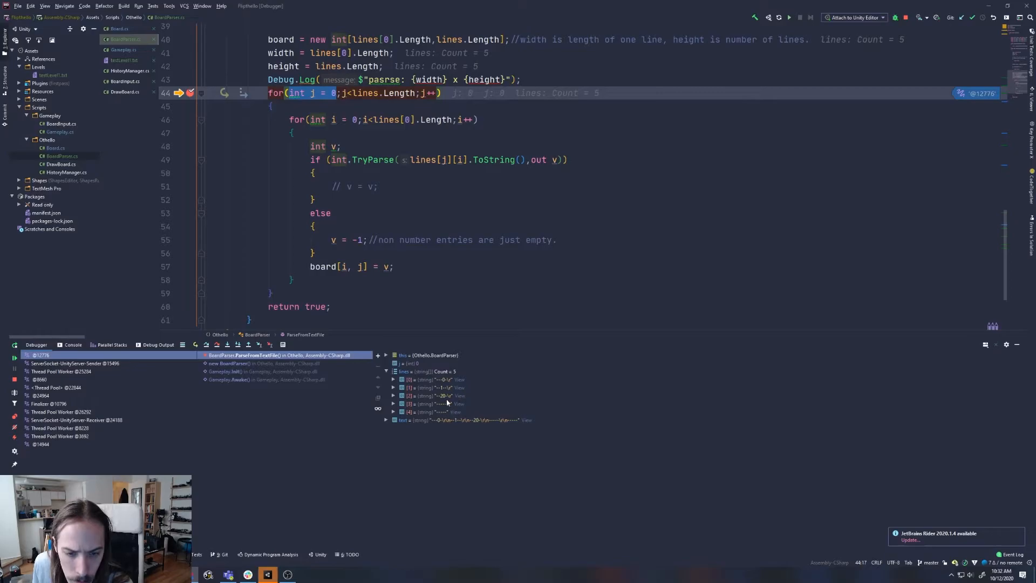
{"action": "left_click", "coordinate": [386, 355]}
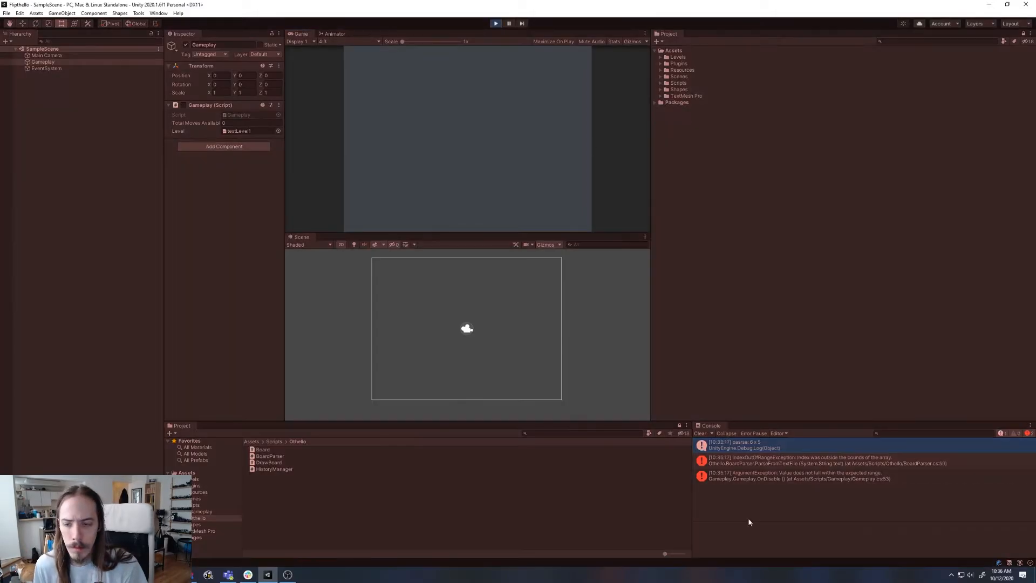
Step over TryParse, stop debugging, and add a 'Level One' header to testLevel1.txt.
{"action": "left_click", "coordinate": [267, 573]}
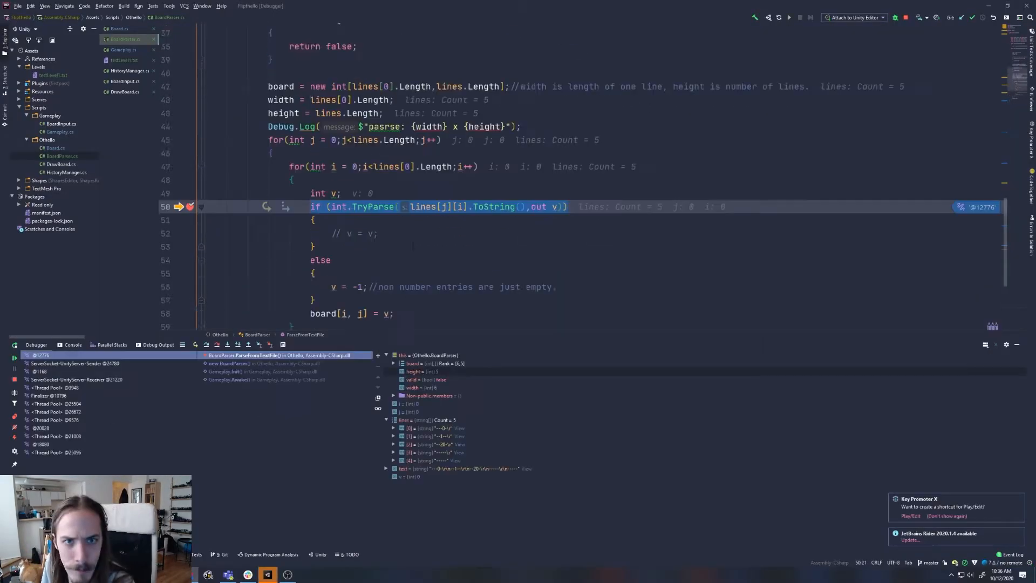
{"action": "key", "text": "alt+tab"}
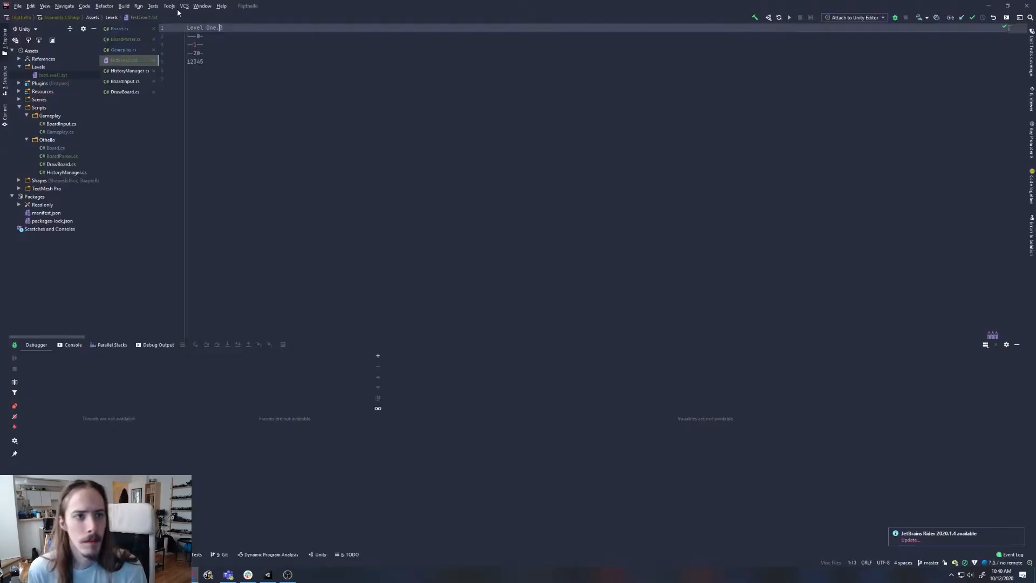
Parse levelName and stonesAvailable in BoardParser; set Gameplay's totalMovesAvailable from it.
{"action": "left_click", "coordinate": [124, 39]}
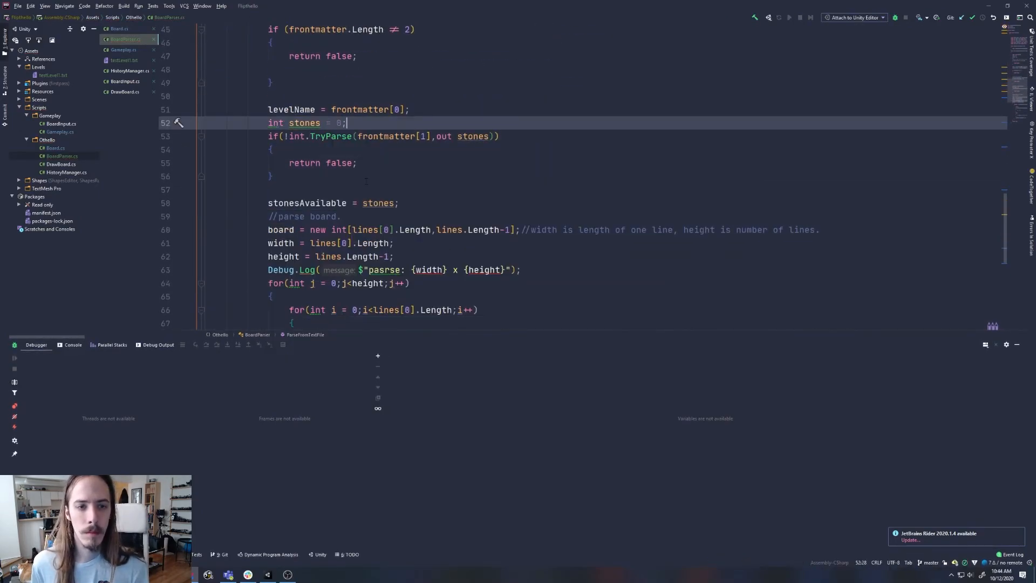
{"action": "left_click", "coordinate": [121, 50]}
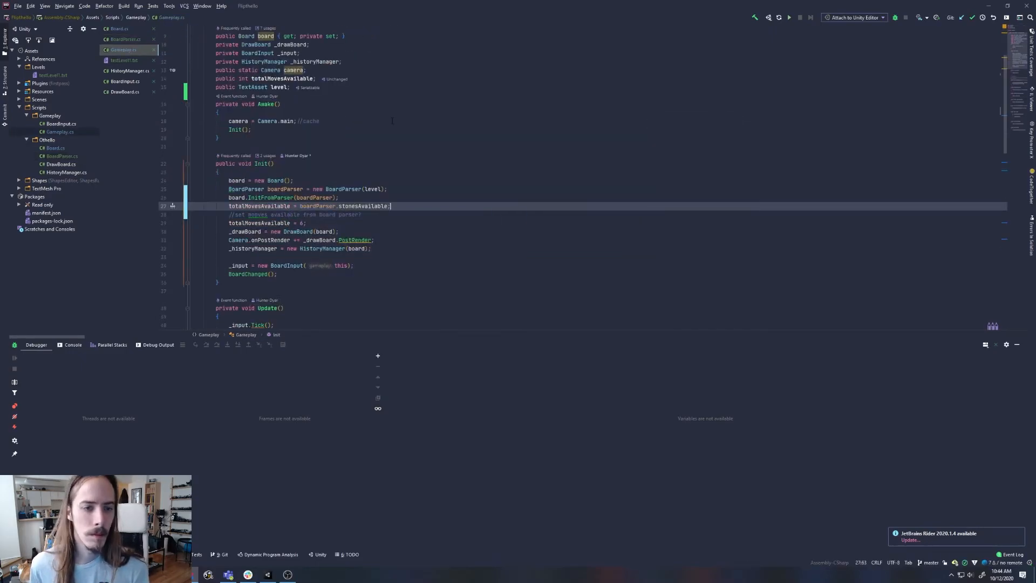